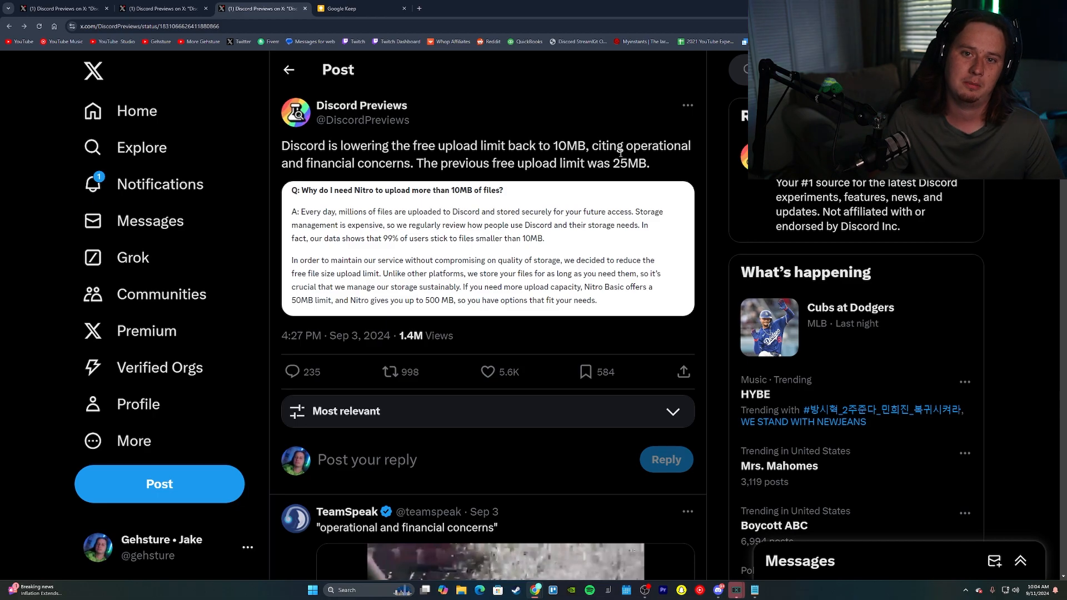
Enlarge the attached FAQ image about needing Nitro for files over 10MB
click(487, 245)
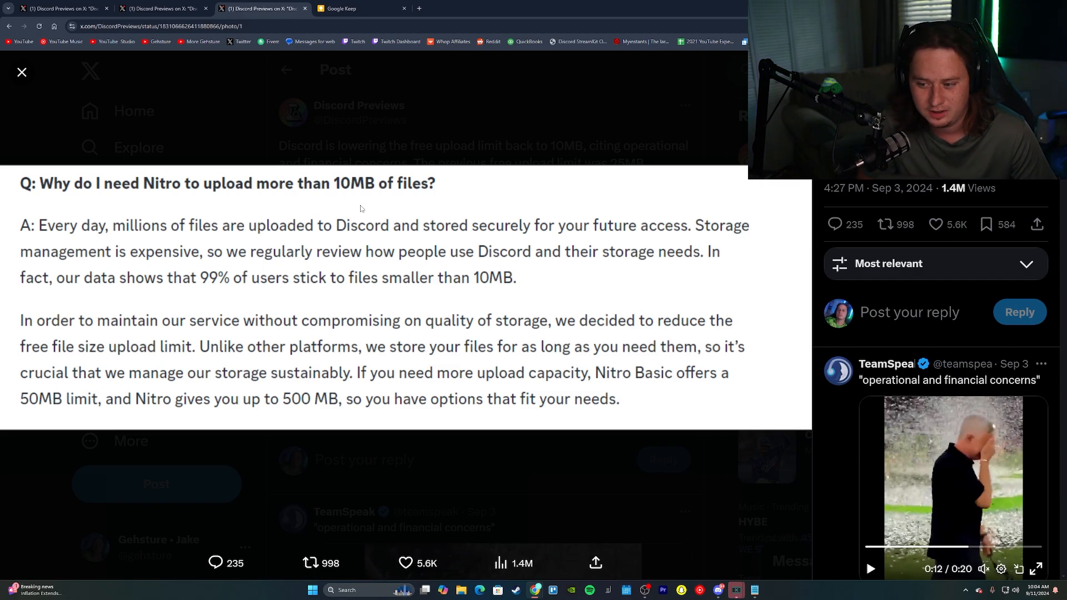
mouse_move(260, 280)
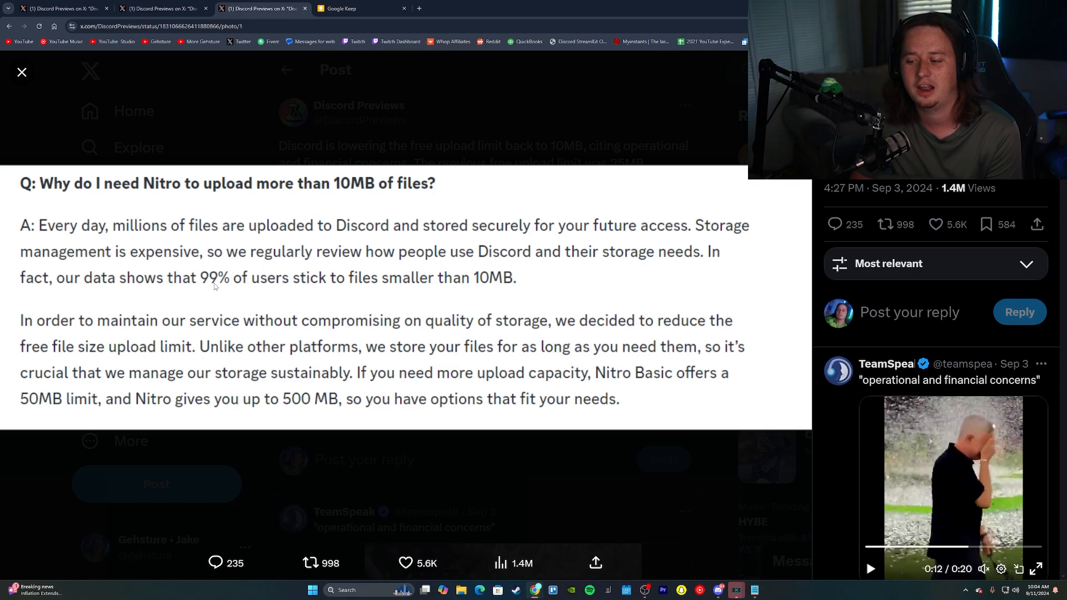
mouse_move(469, 292)
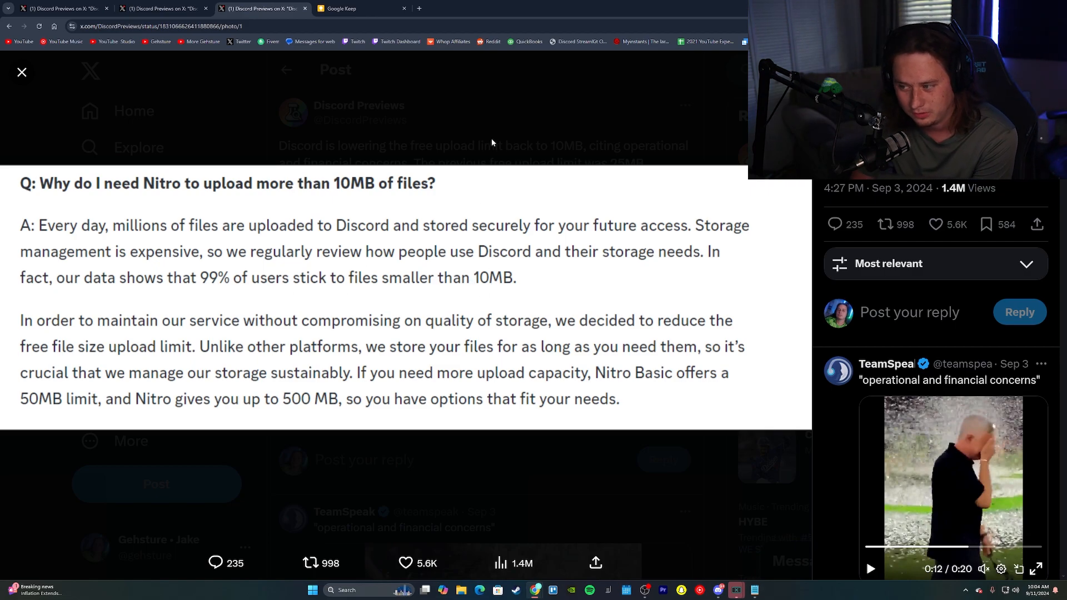
mouse_move(427, 107)
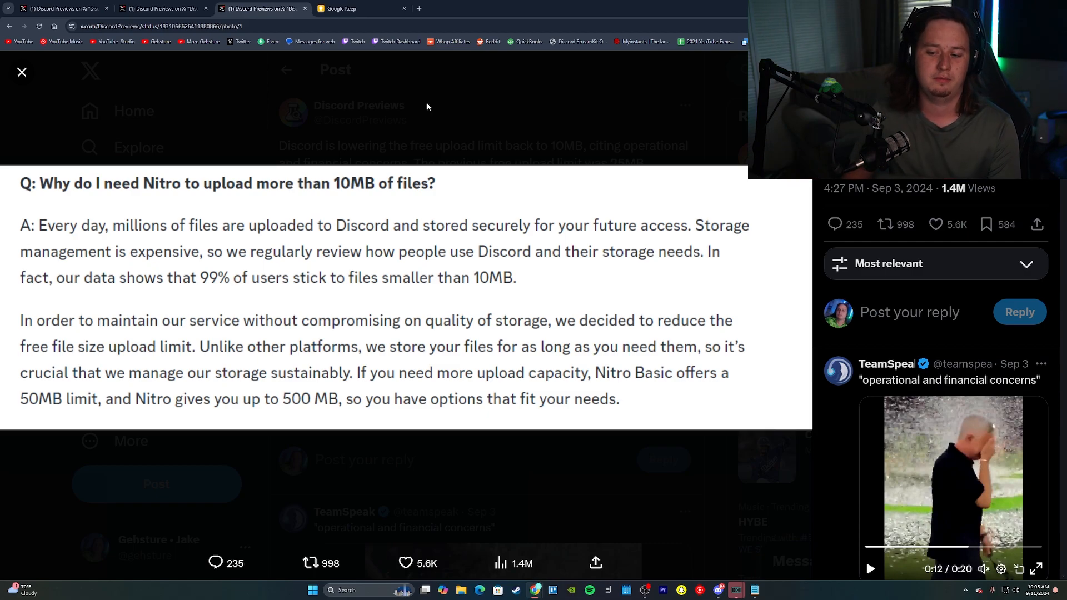
mouse_move(481, 199)
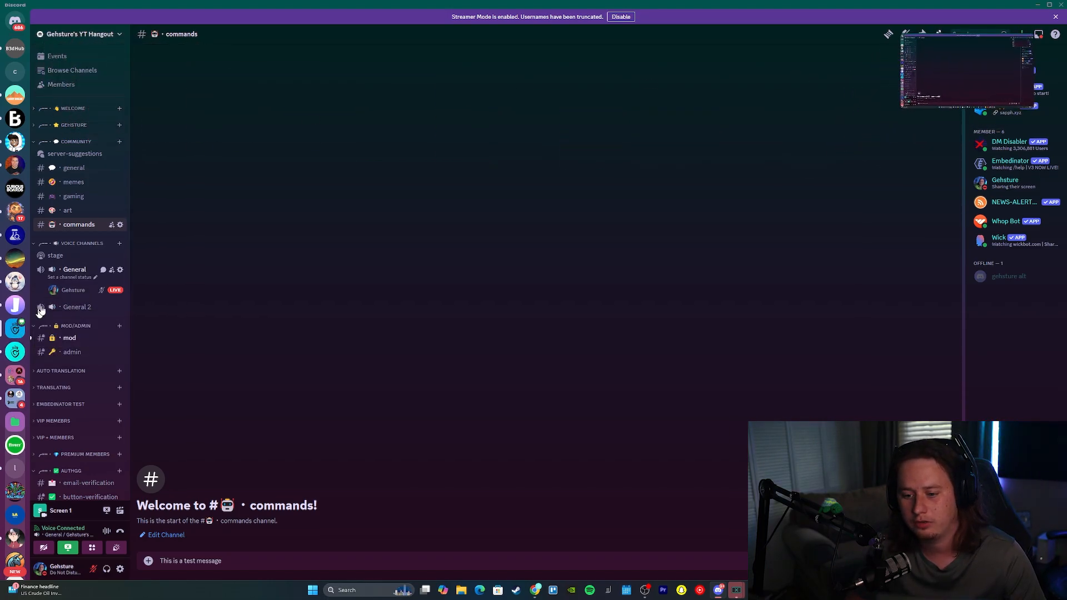
Browse the memes, general and art channels, then view a member's Overwatch 2 activity card
click(74, 181)
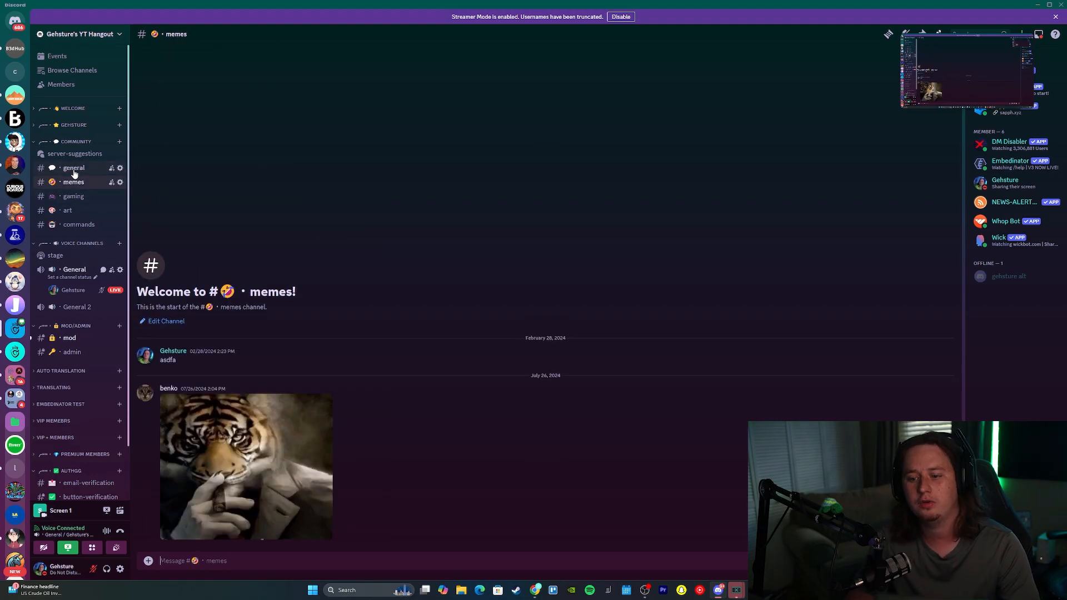
click(73, 168)
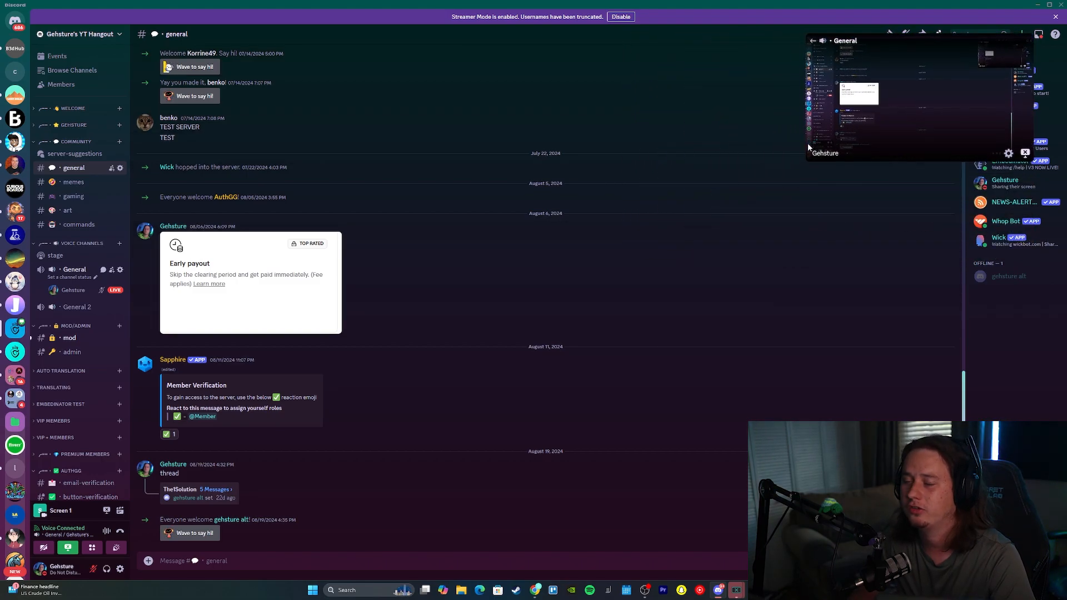
click(68, 210)
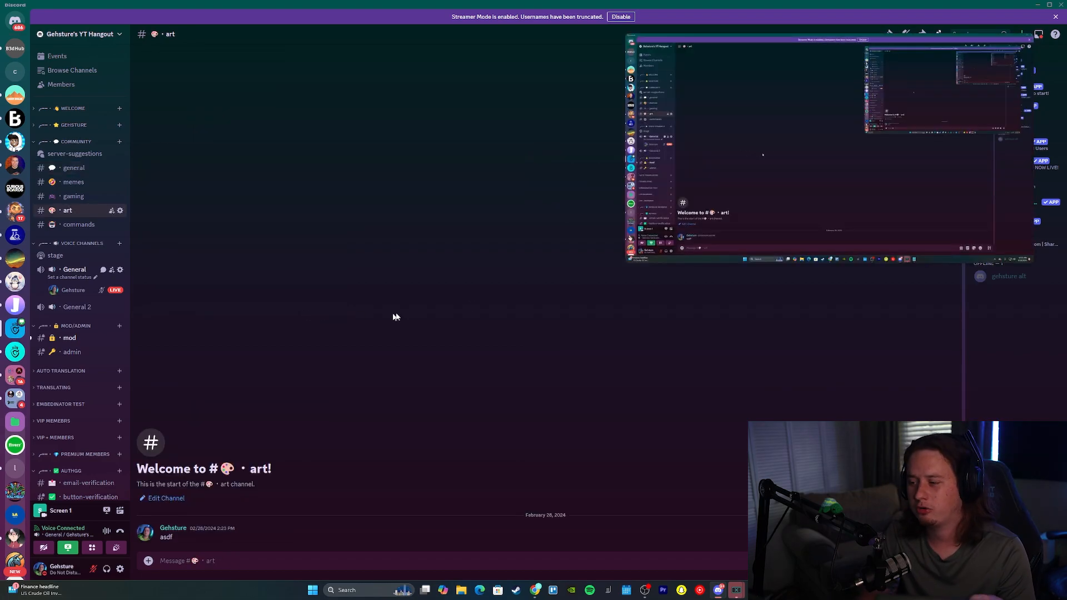
mouse_move(549, 274)
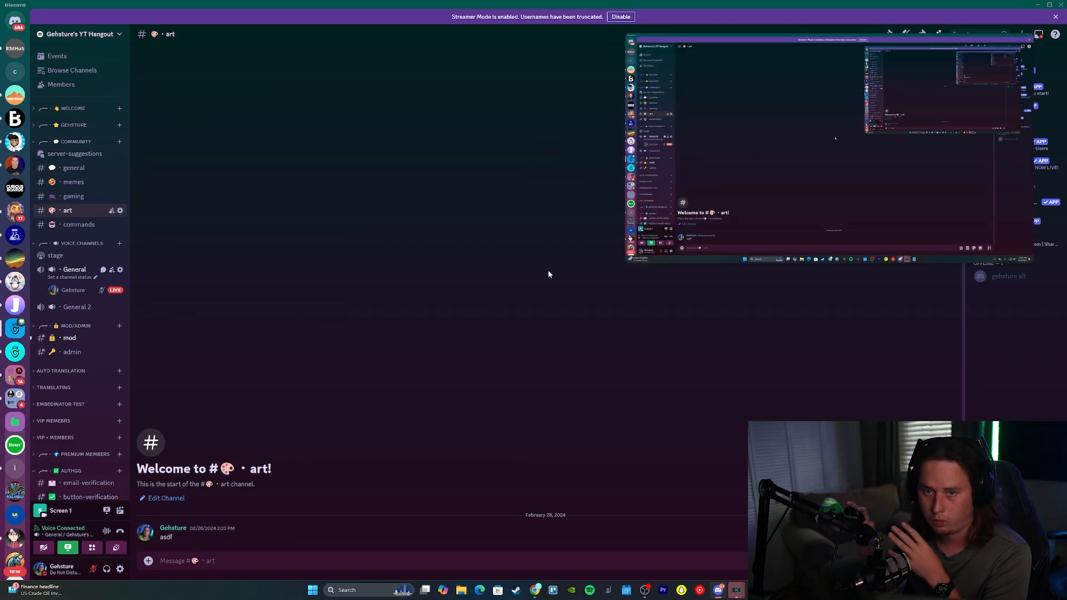
click(937, 34)
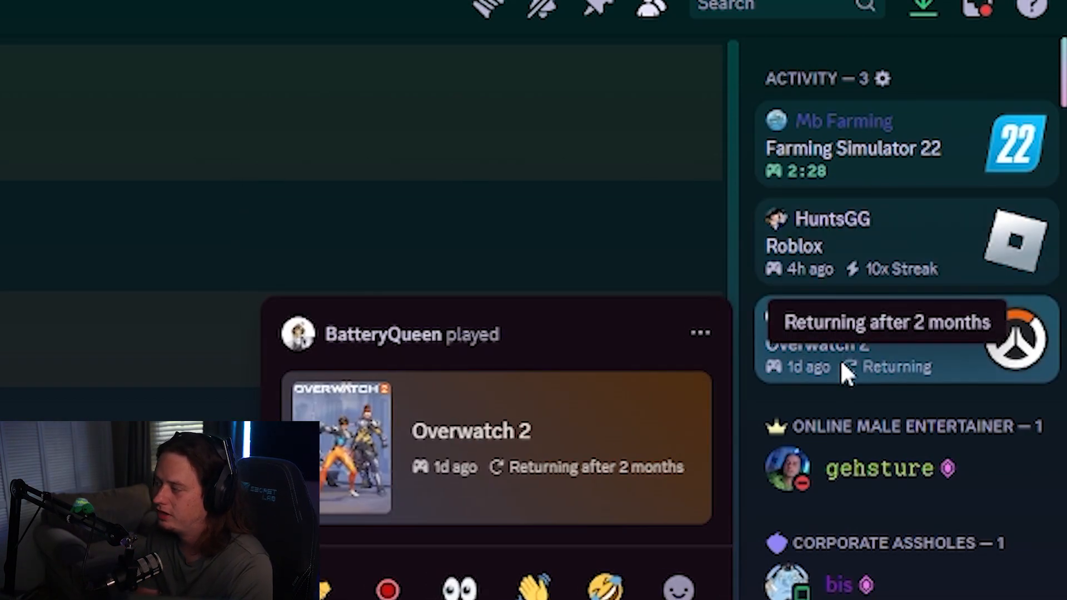
mouse_move(938, 77)
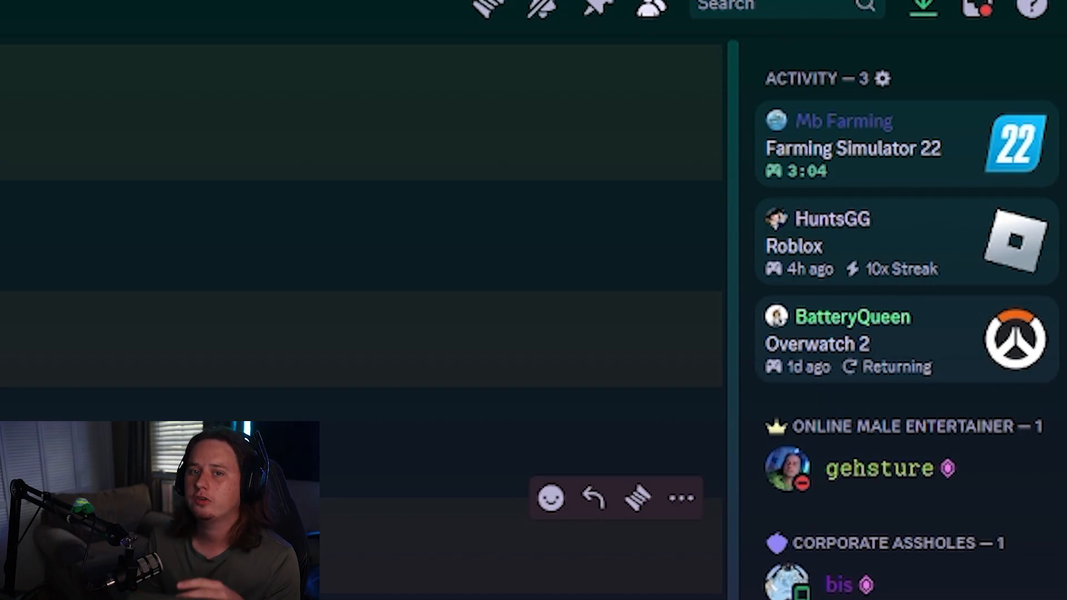
click(850, 147)
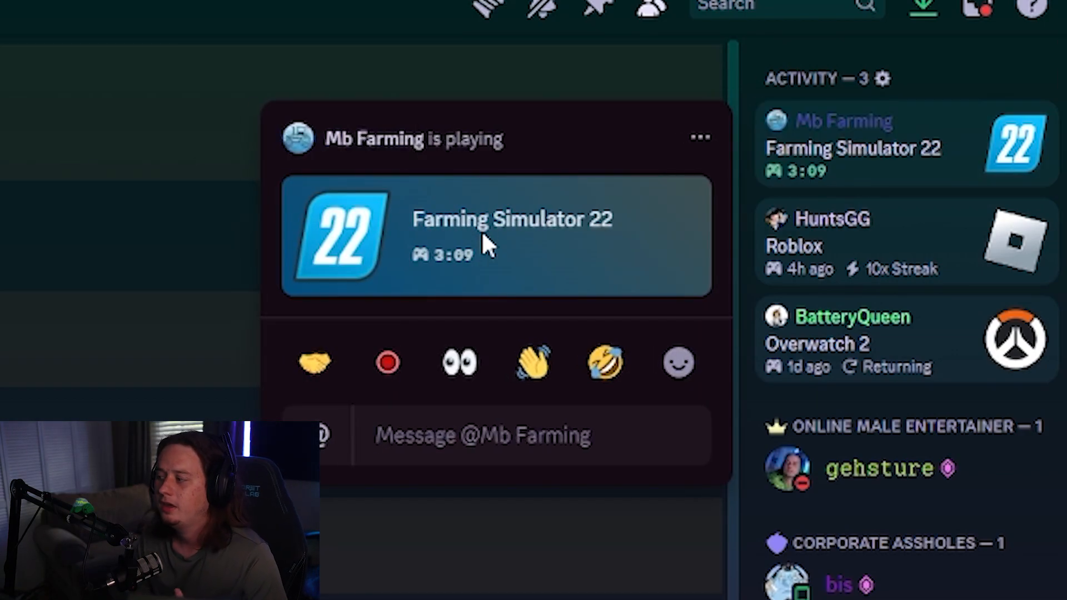
mouse_move(811, 190)
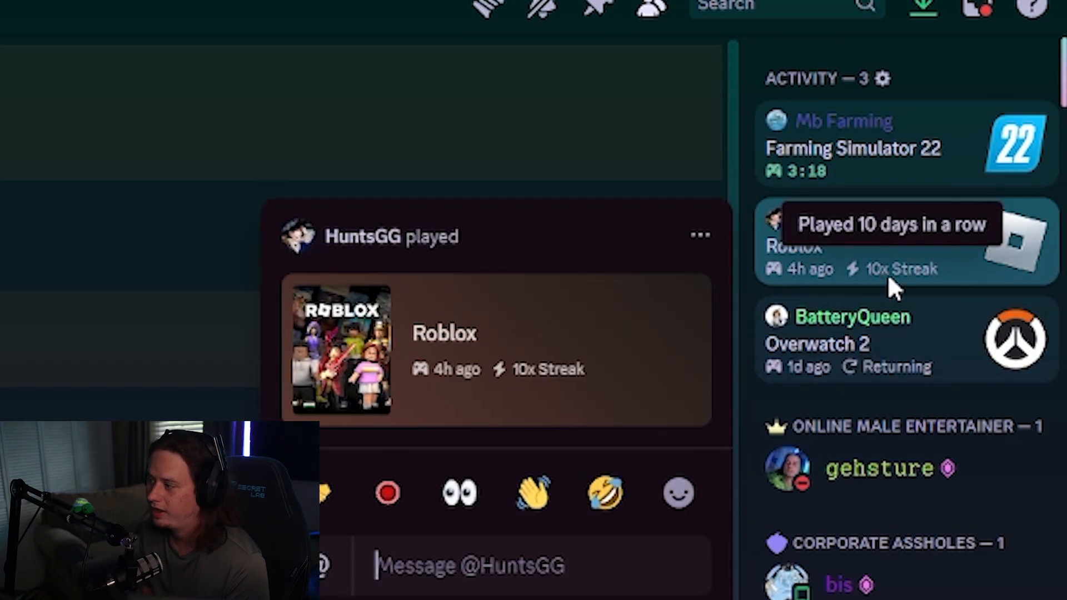
mouse_move(915, 292)
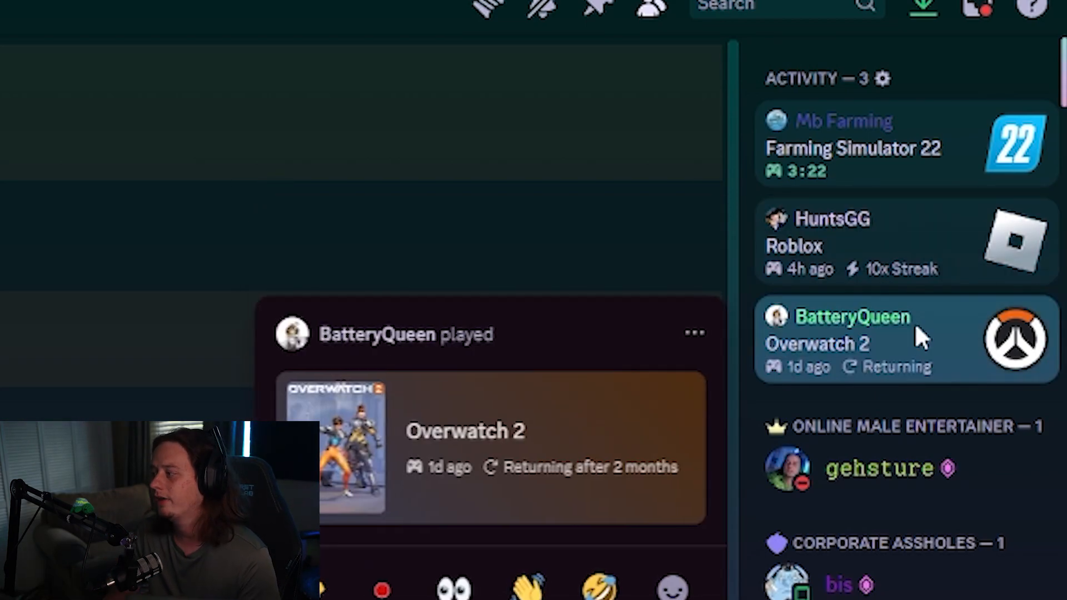
mouse_move(462, 484)
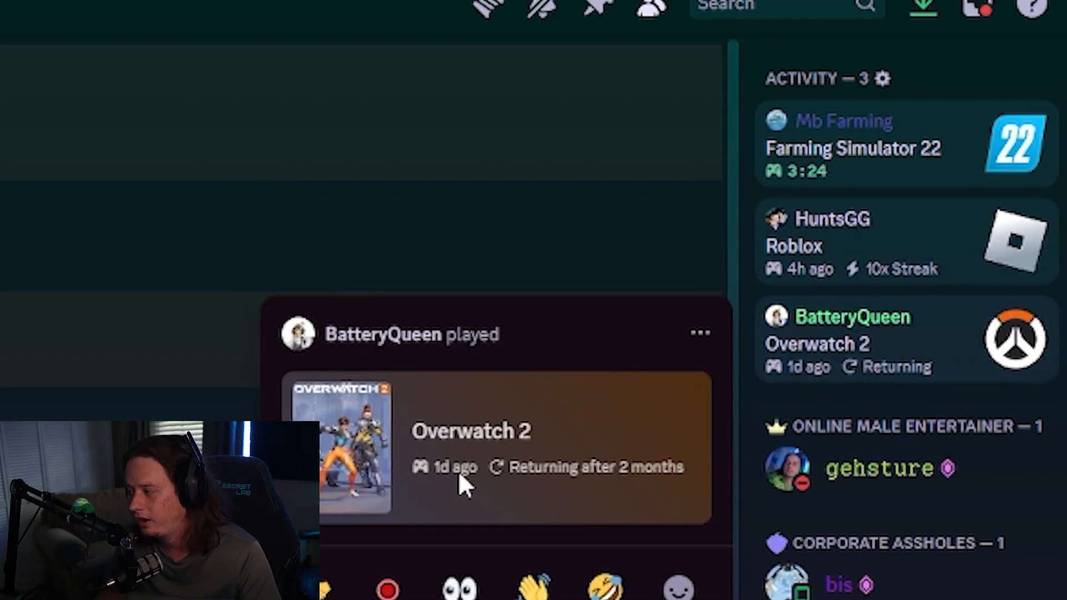
mouse_move(619, 476)
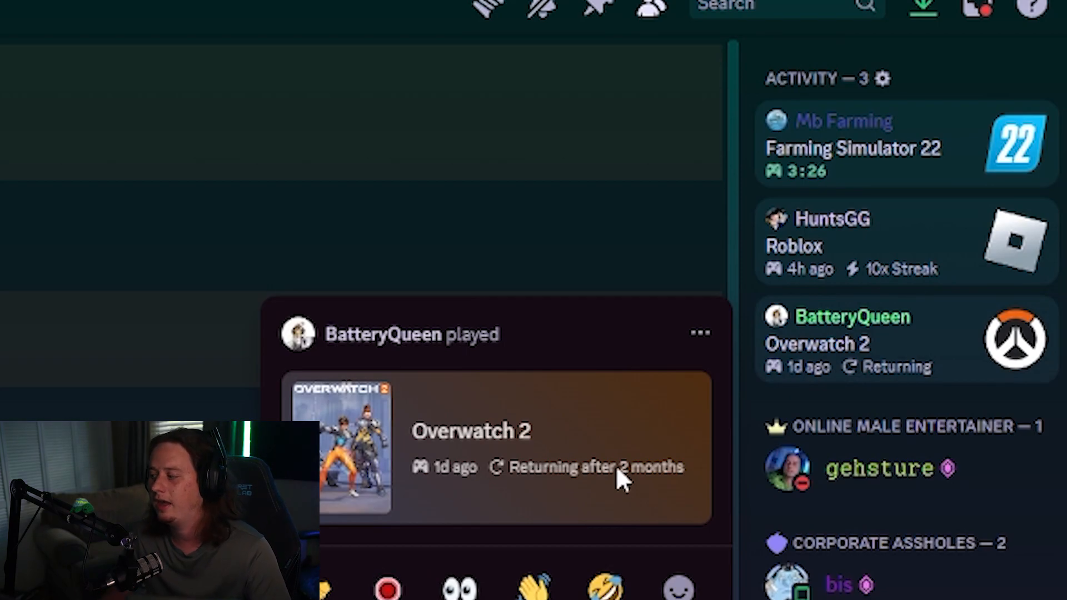
mouse_move(581, 483)
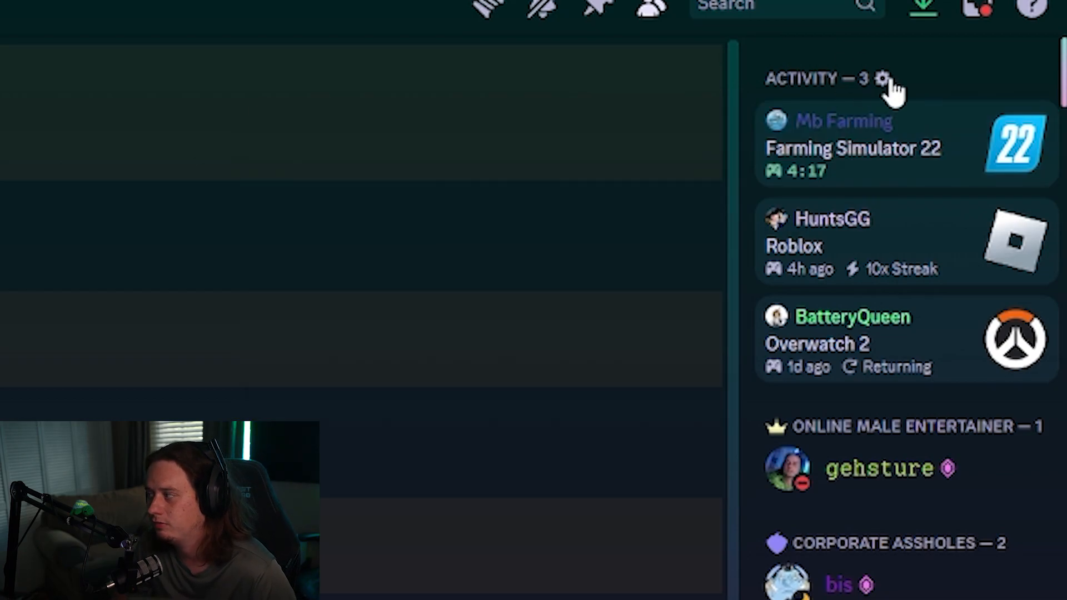
click(883, 78)
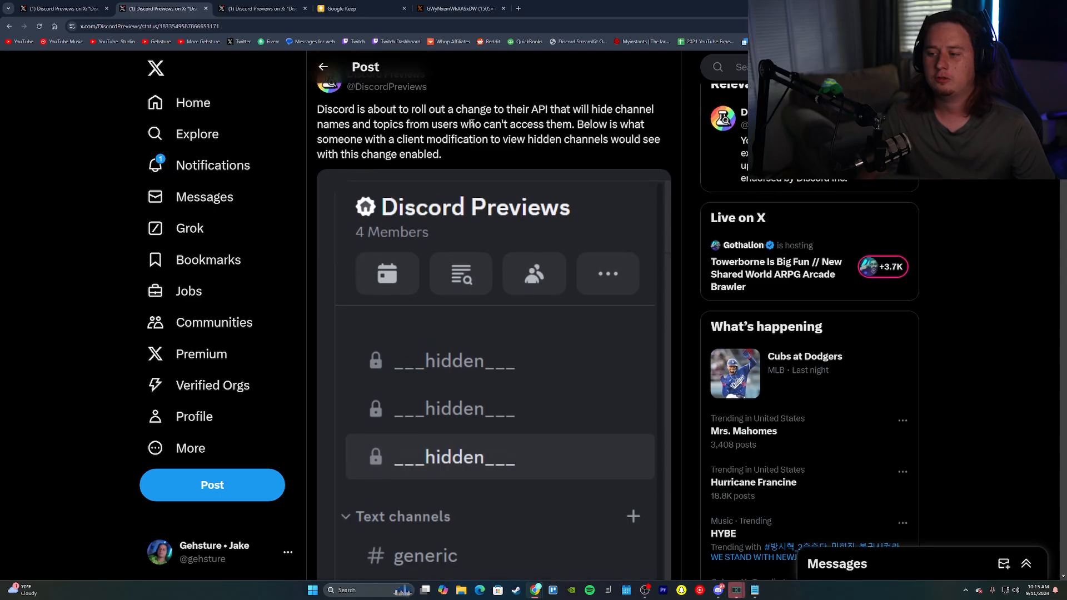
Scroll to the top of the Discord Previews API-change post on X
scroll(up, 3)
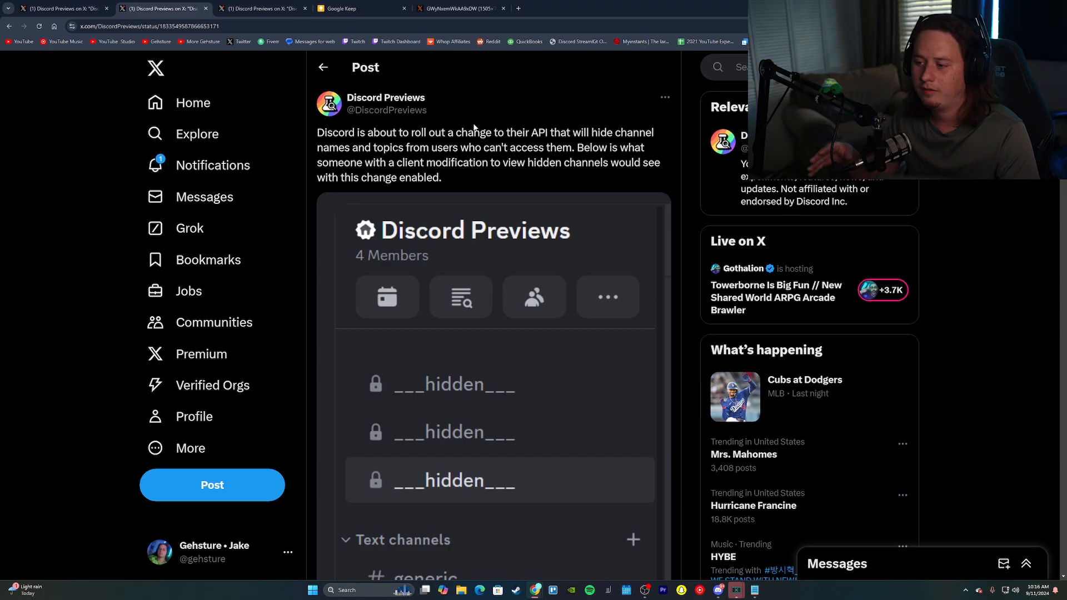
mouse_move(487, 191)
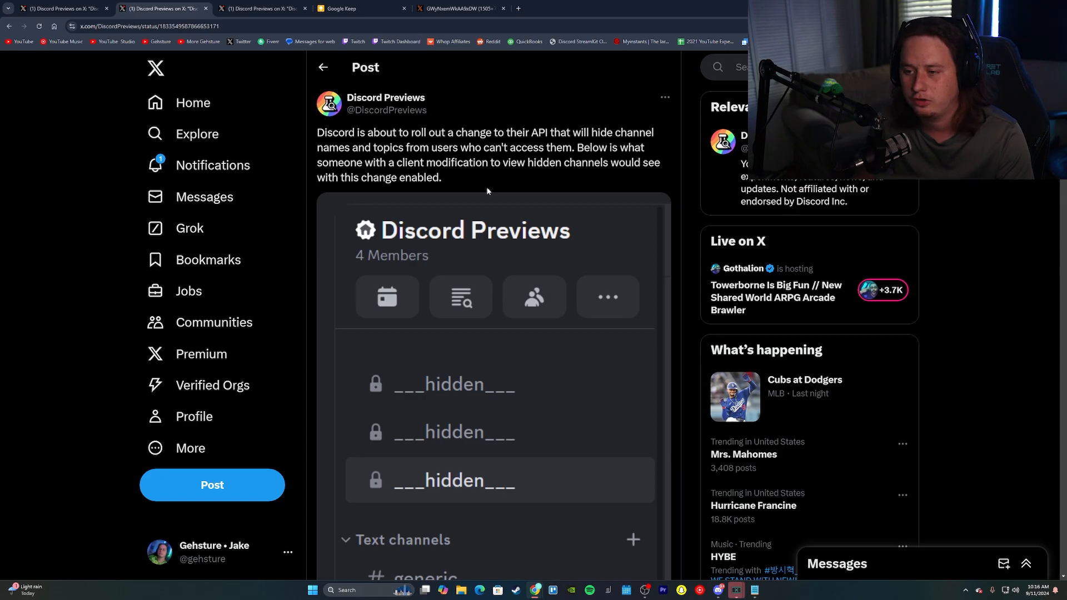
scroll(down, 3)
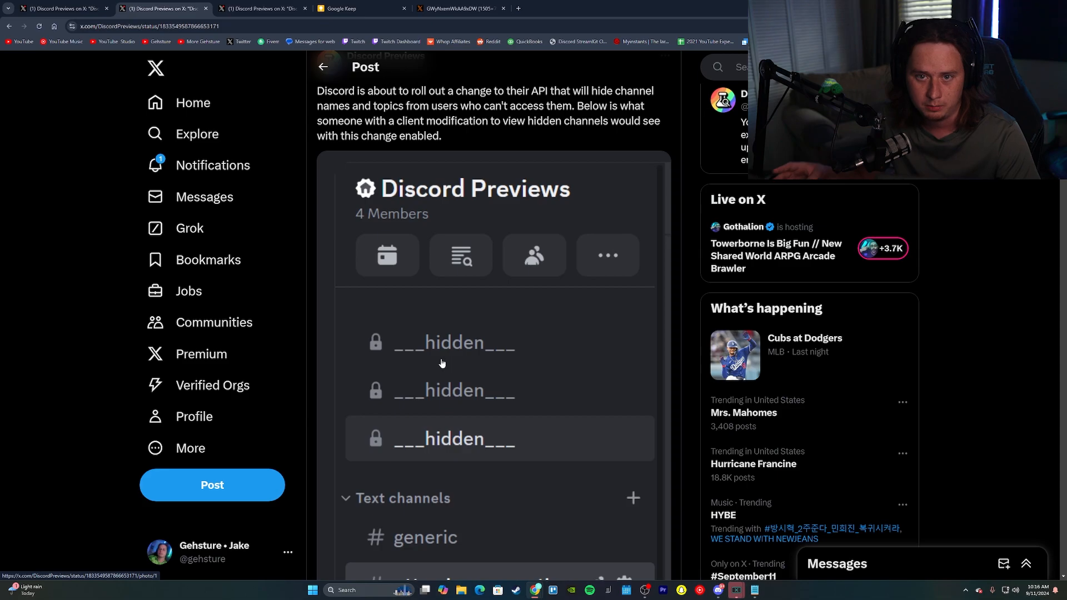
mouse_move(503, 115)
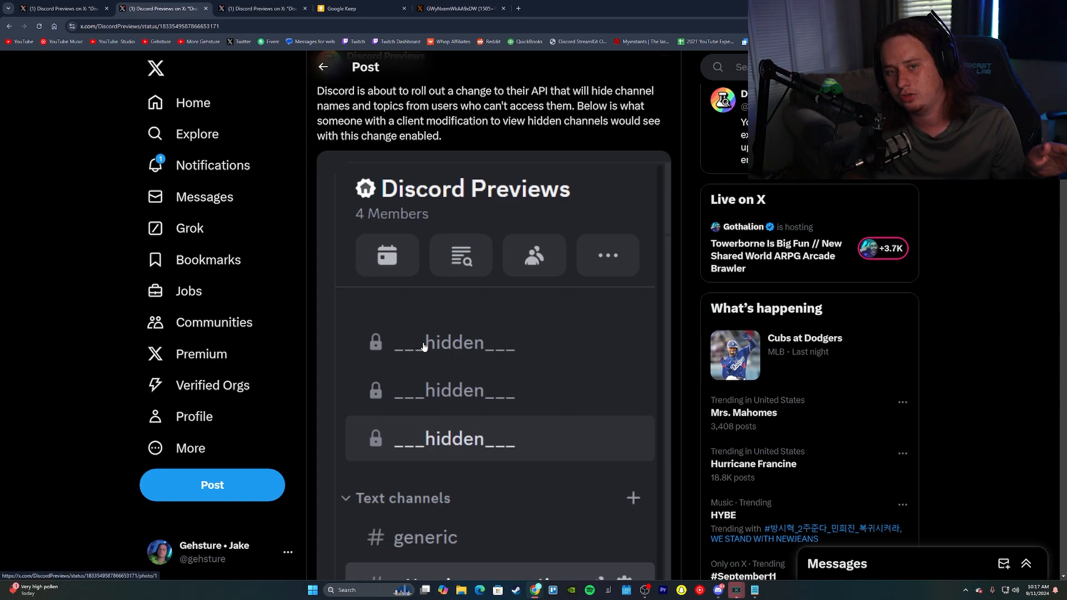
mouse_move(509, 348)
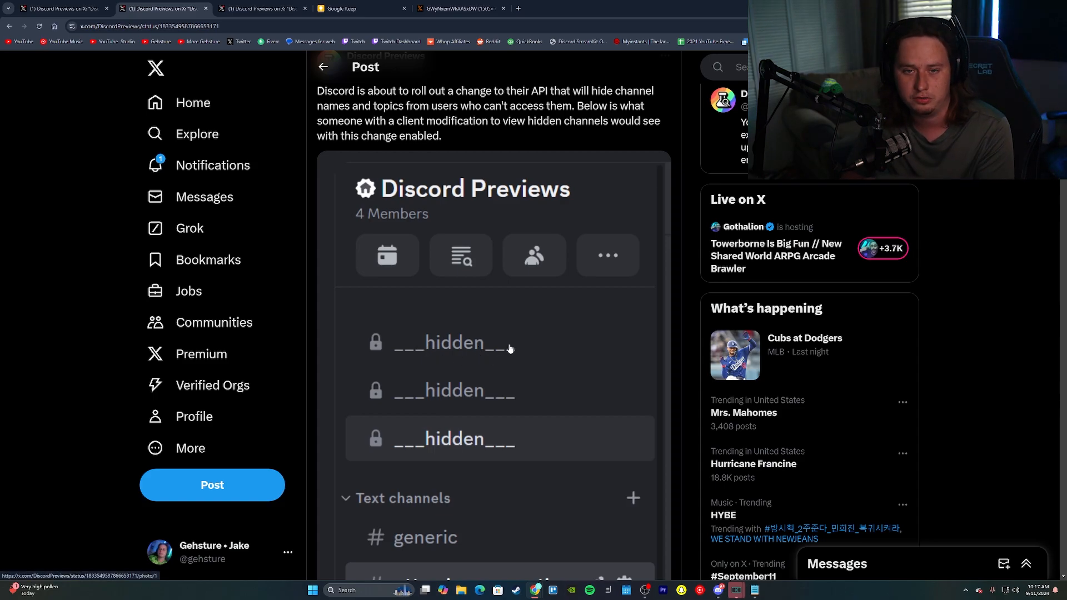
mouse_move(516, 120)
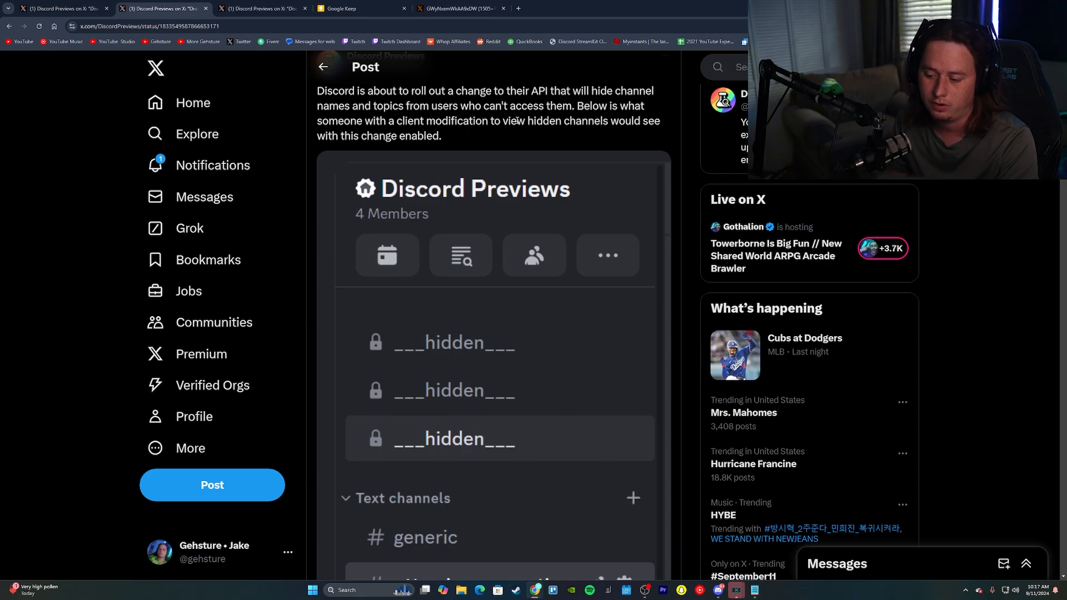
mouse_move(496, 108)
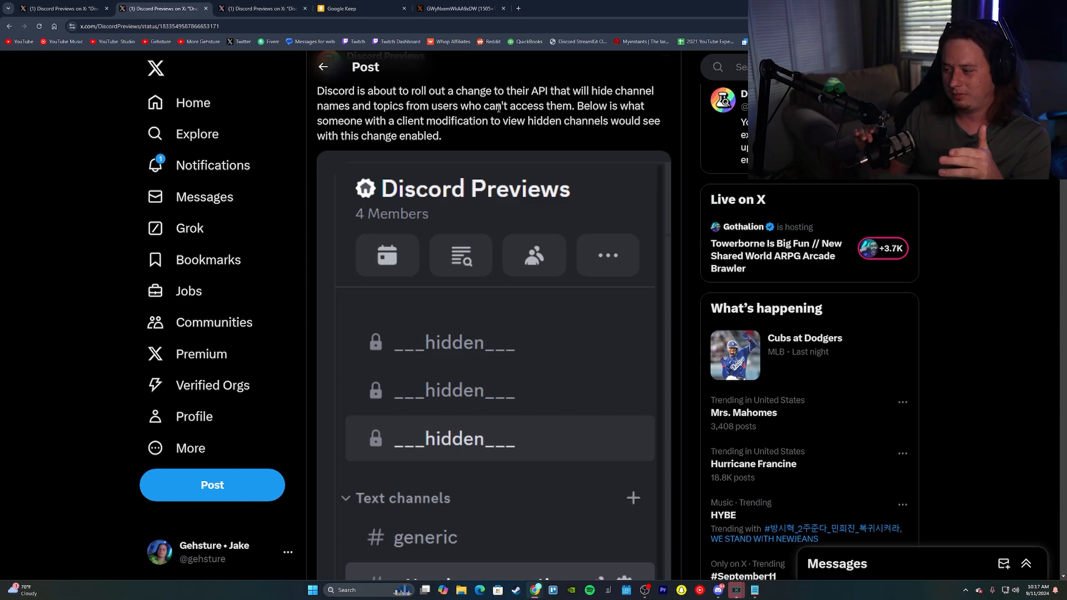